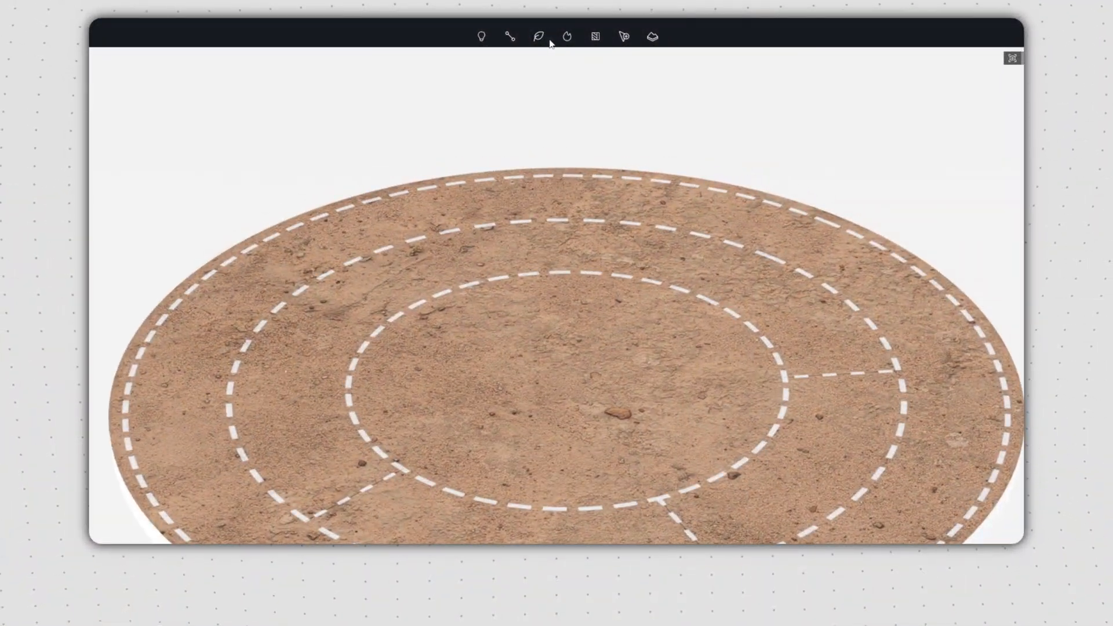
- Create a scatter on the desert platform and erase the outer dirt ring from its area
{"action": "left_click", "coordinate": [538, 36]}
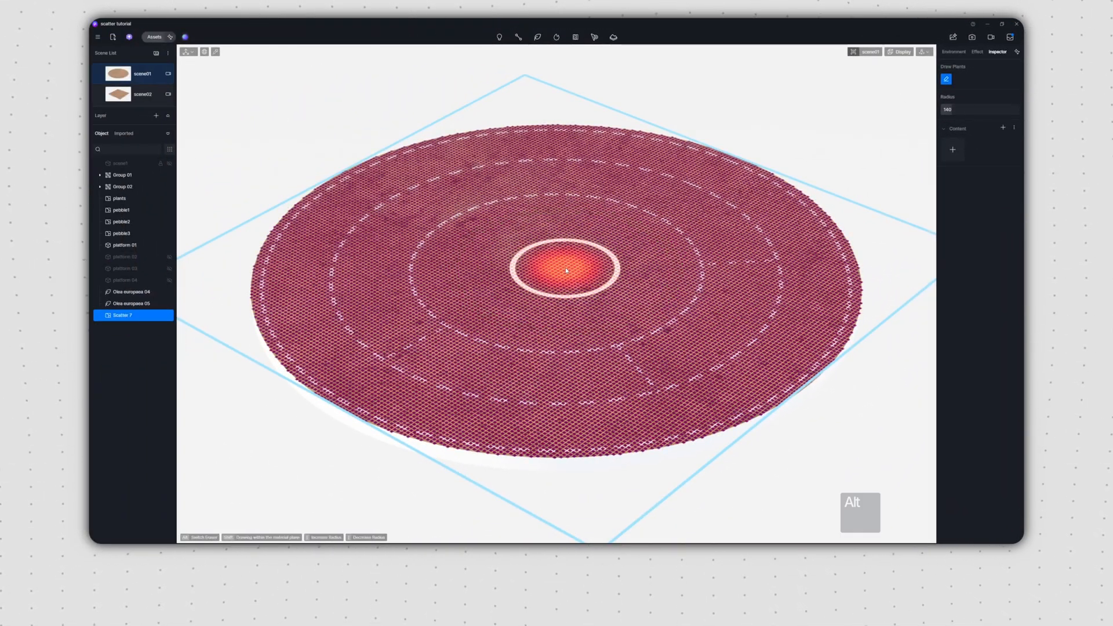
{"action": "left_click_drag", "start_coordinate": [566, 268], "coordinate": [738, 412]}
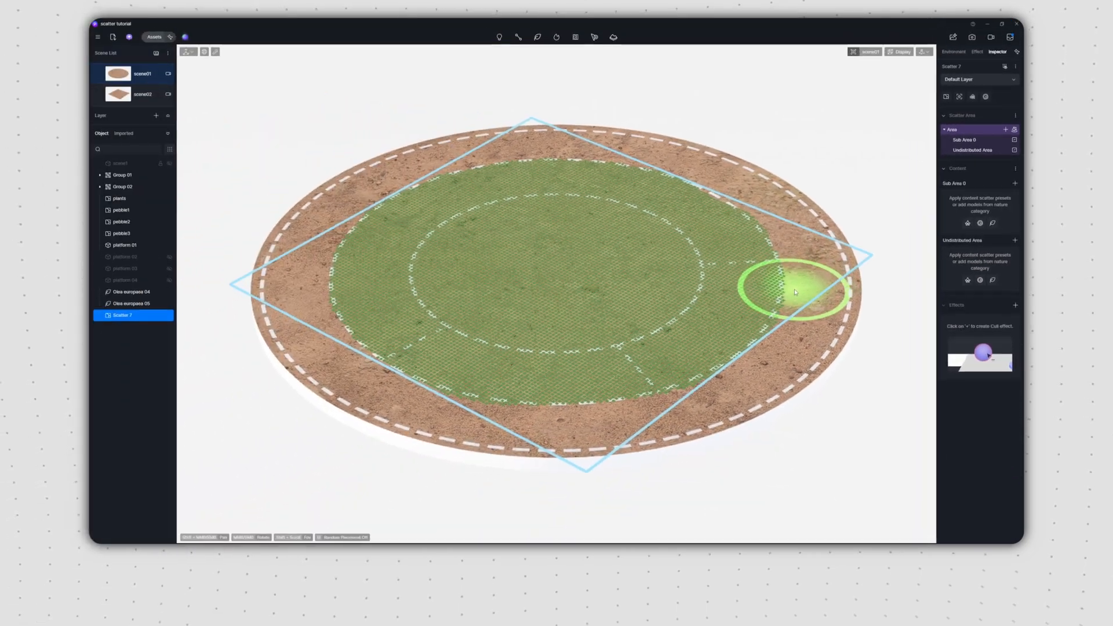
- Brush-divide Sub Area 0, painting and trimming the right-hand wedge into its own clean region
{"action": "left_click_drag", "start_coordinate": [791, 291], "coordinate": [699, 343]}
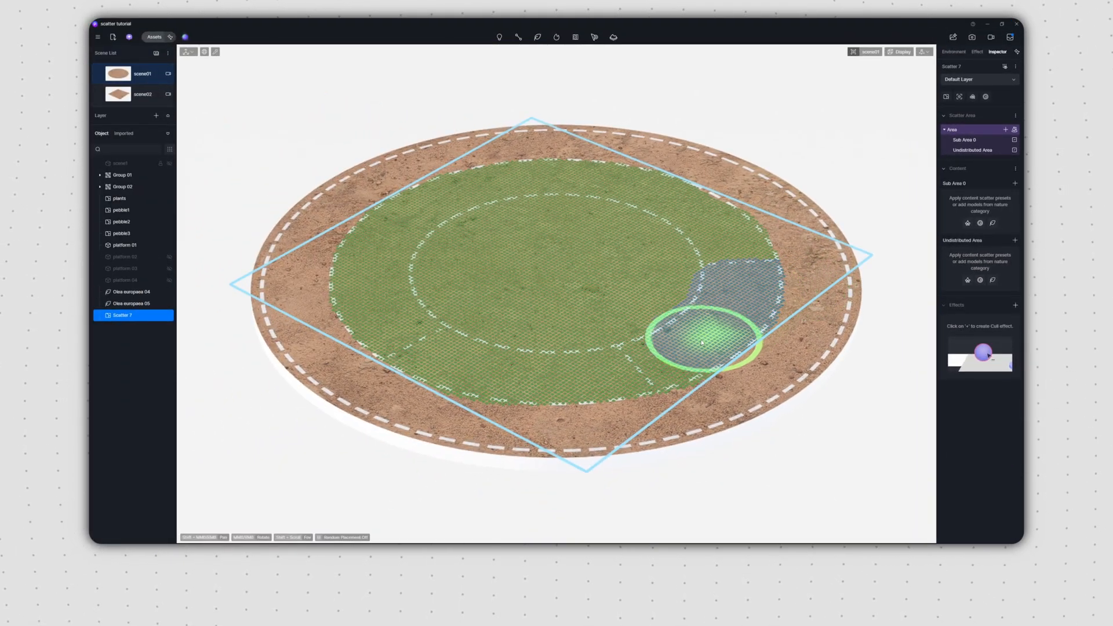
{"action": "left_click_drag", "start_coordinate": [699, 341], "coordinate": [699, 369]}
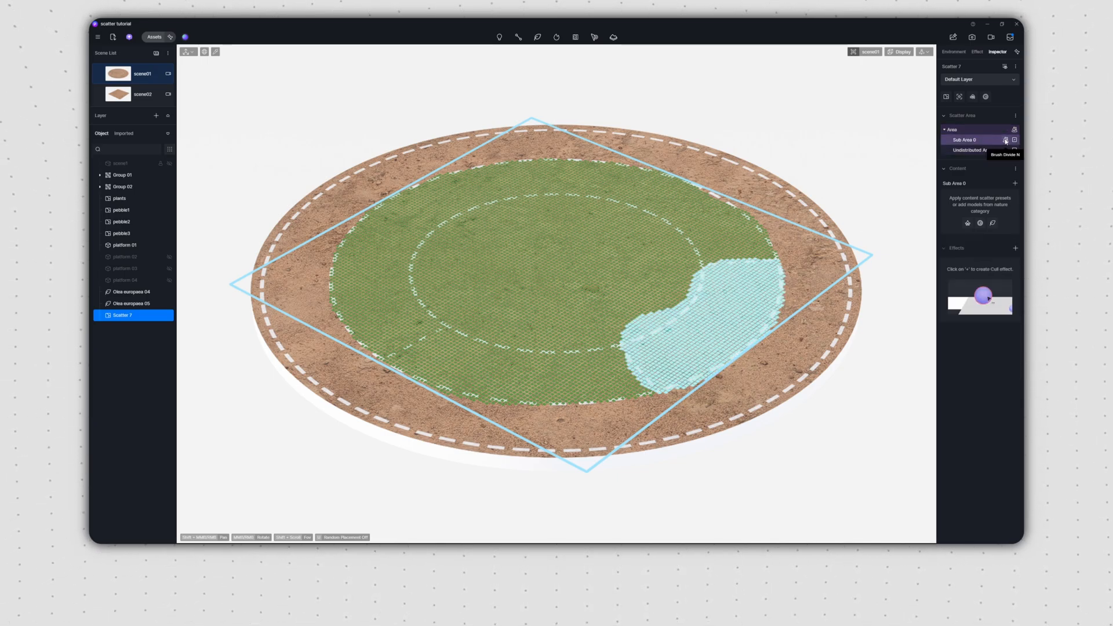
{"action": "left_click", "coordinate": [1006, 139]}
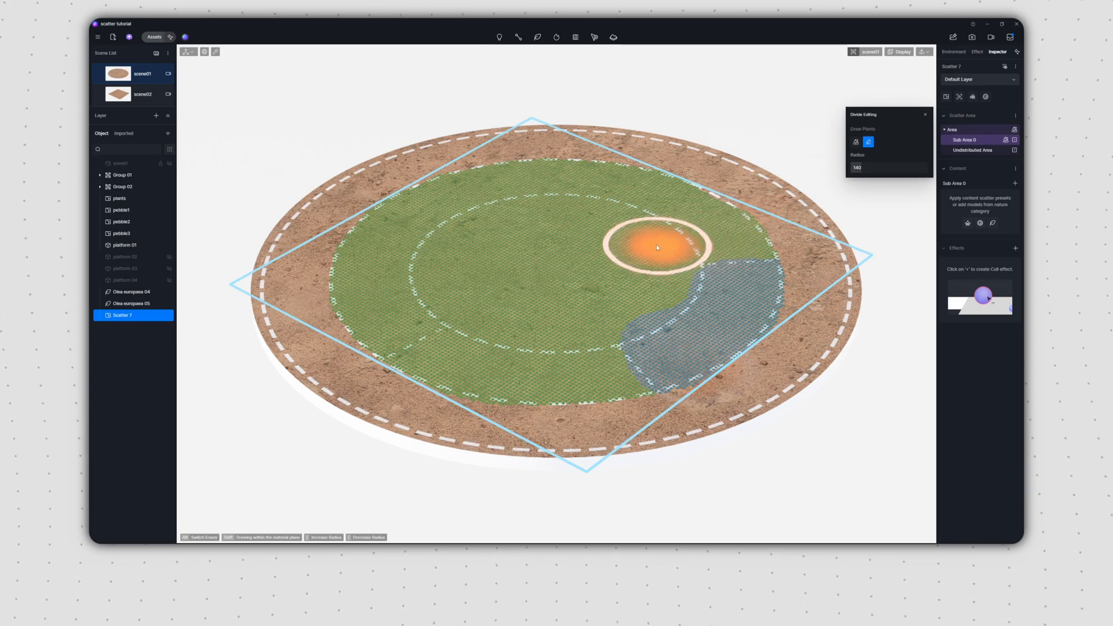
{"action": "left_click_drag", "start_coordinate": [656, 247], "coordinate": [596, 318]}
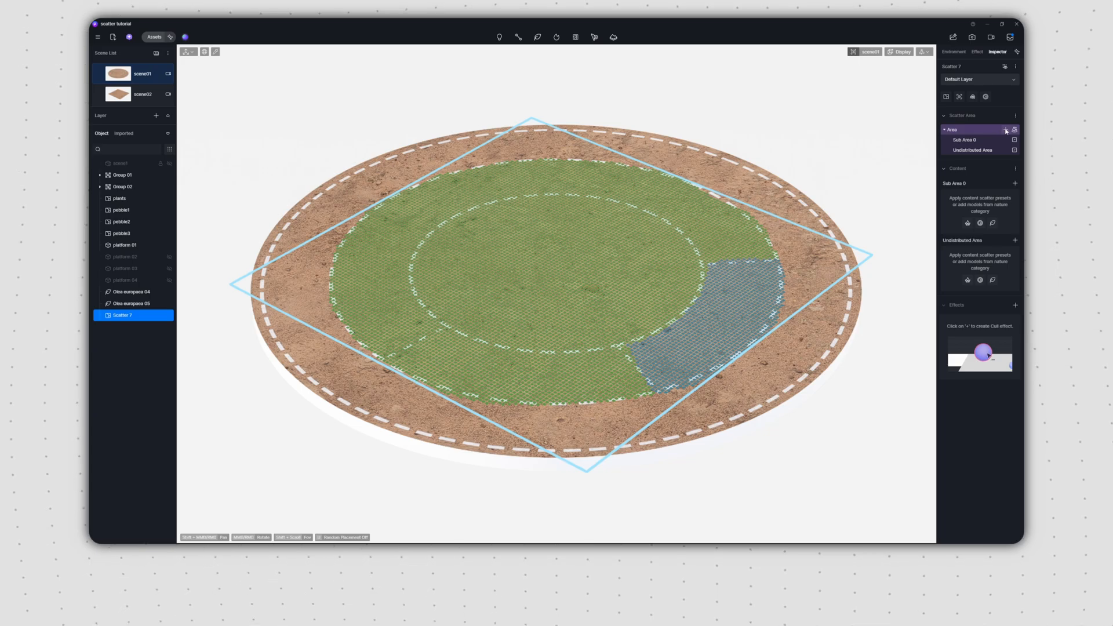
- Add Sub Area 1 over the inner circle and brush-divide it so the centre becomes its own region
{"action": "left_click", "coordinate": [1005, 128]}
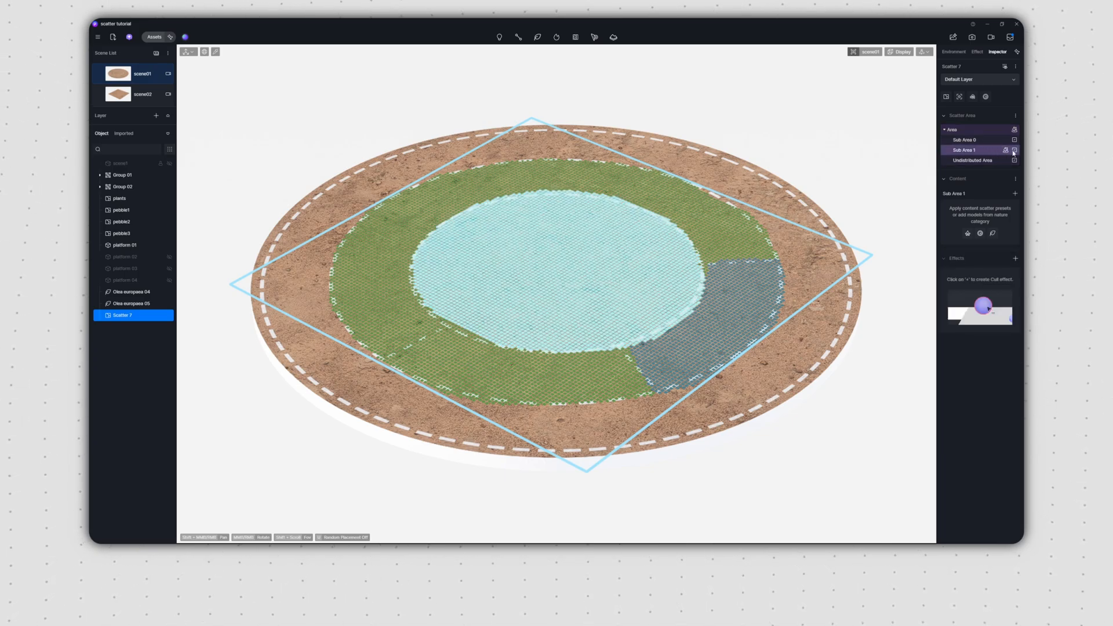
{"action": "left_click", "coordinate": [1013, 149]}
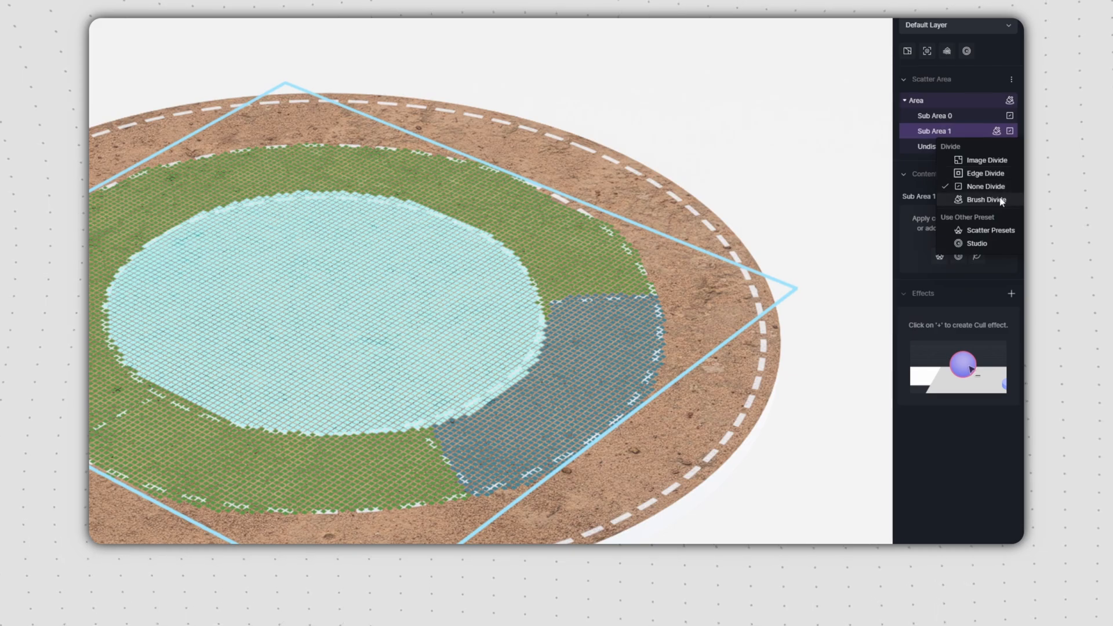
{"action": "left_click", "coordinate": [985, 200]}
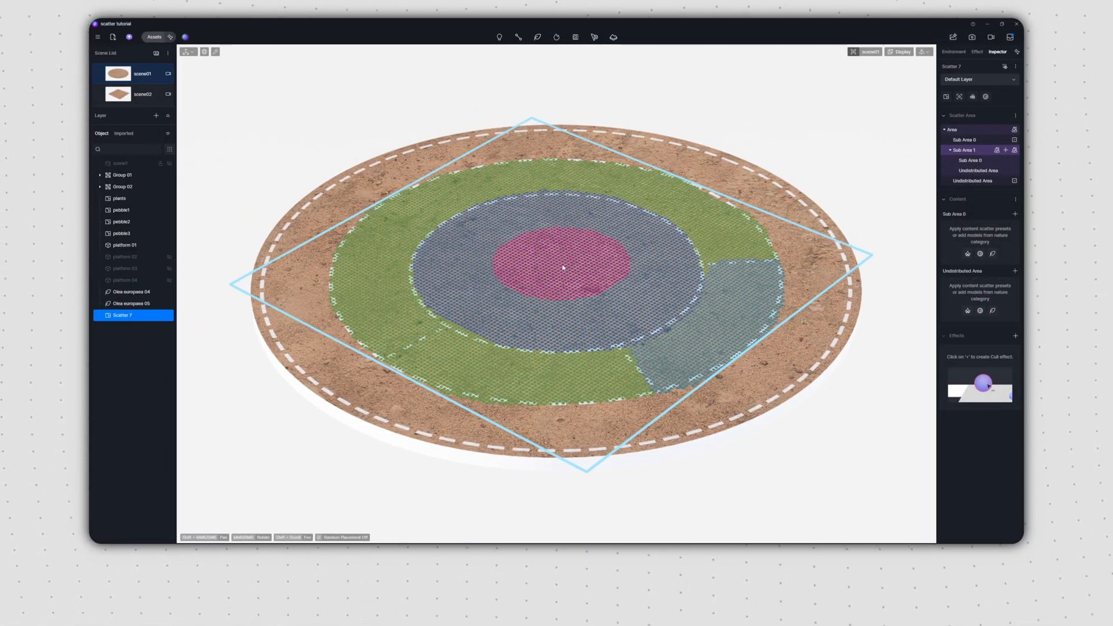
- Review the nested regions by selecting the wedge, the centre ring and the wedge again
{"action": "left_click", "coordinate": [964, 139]}
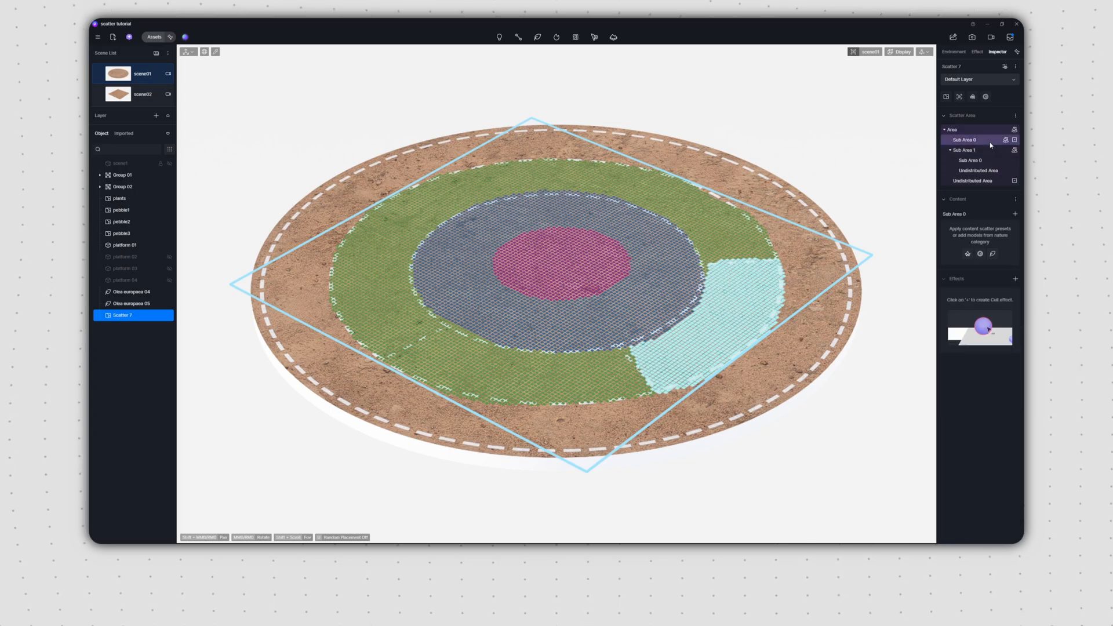
{"action": "left_click", "coordinate": [978, 171]}
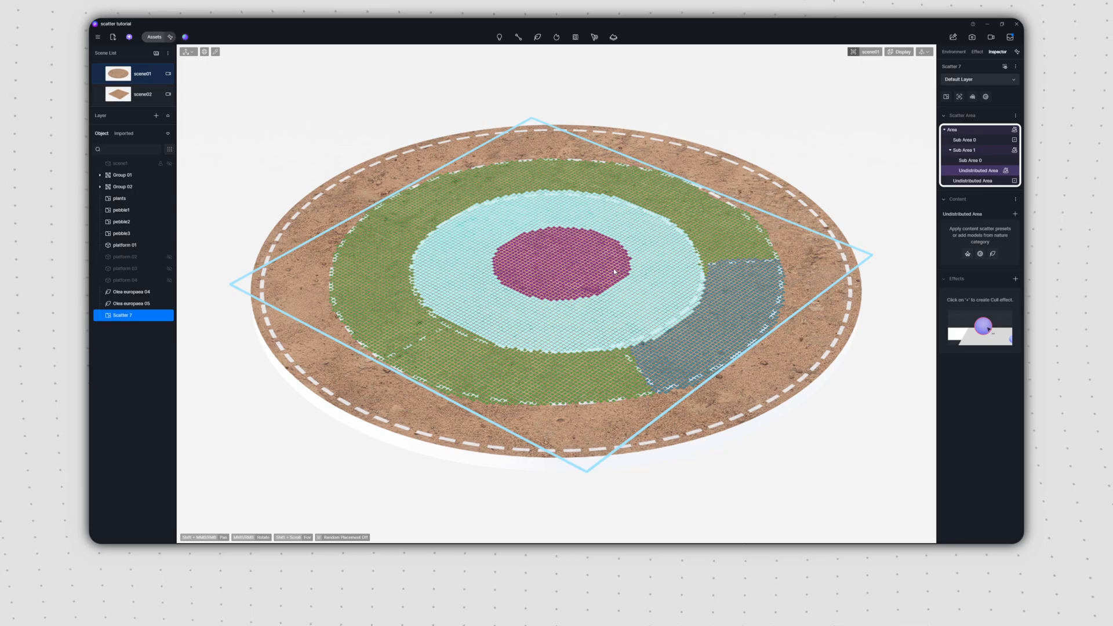
{"action": "left_click", "coordinate": [965, 141]}
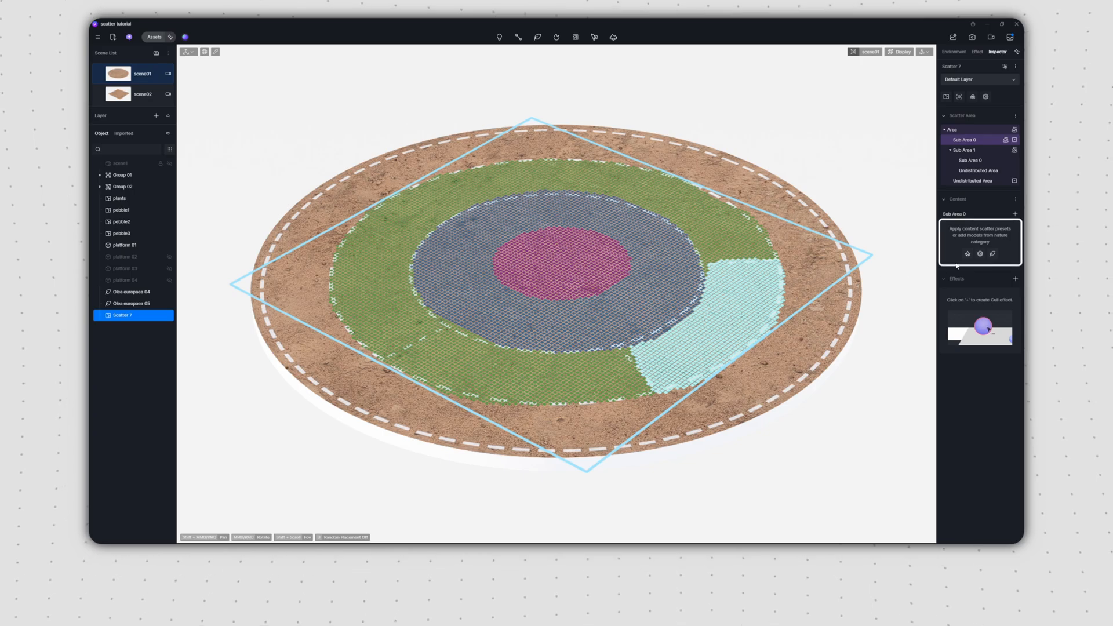
{"action": "mouse_move", "coordinate": [980, 254]}
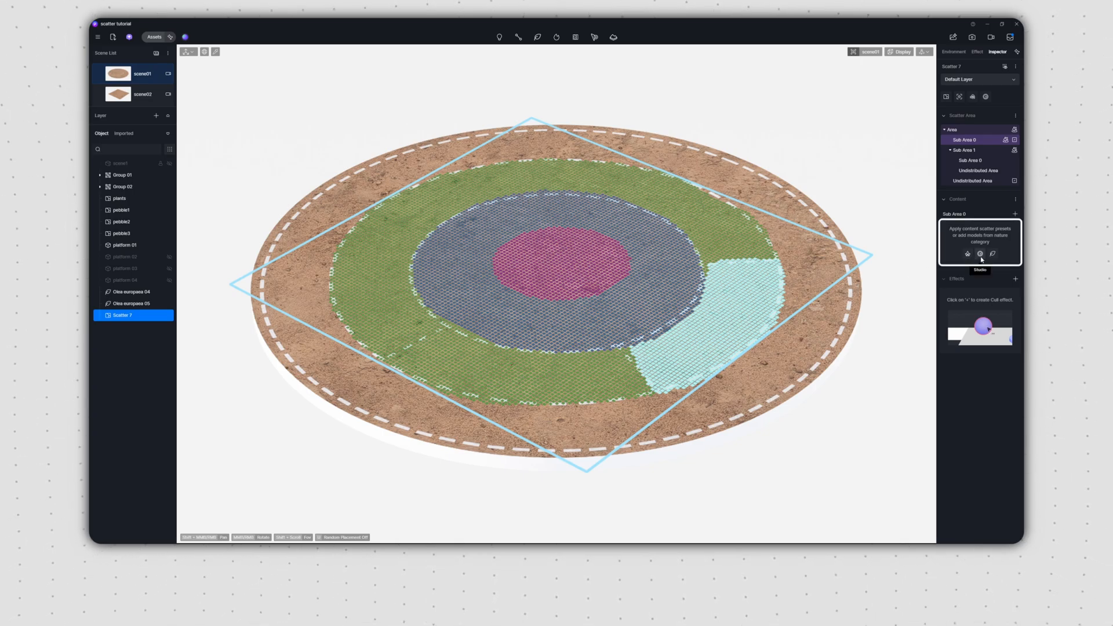
{"action": "mouse_move", "coordinate": [994, 254]}
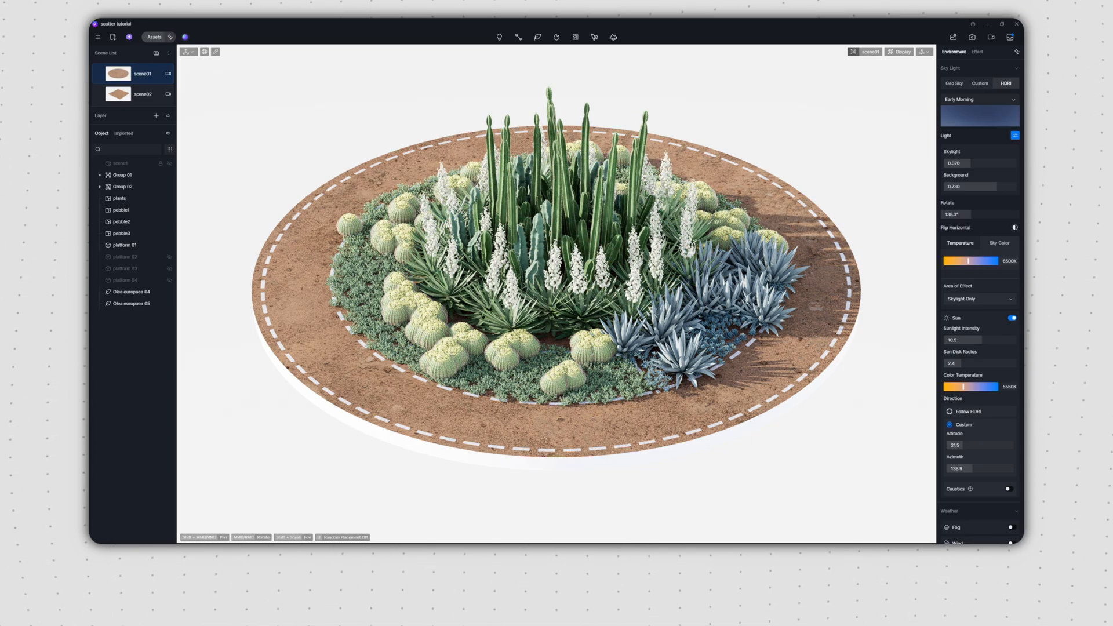
- Plant the divided regions with desert agaves, barrel cacti, yuccas and columnar cacti from the Content section
{"action": "left_click", "coordinate": [141, 94]}
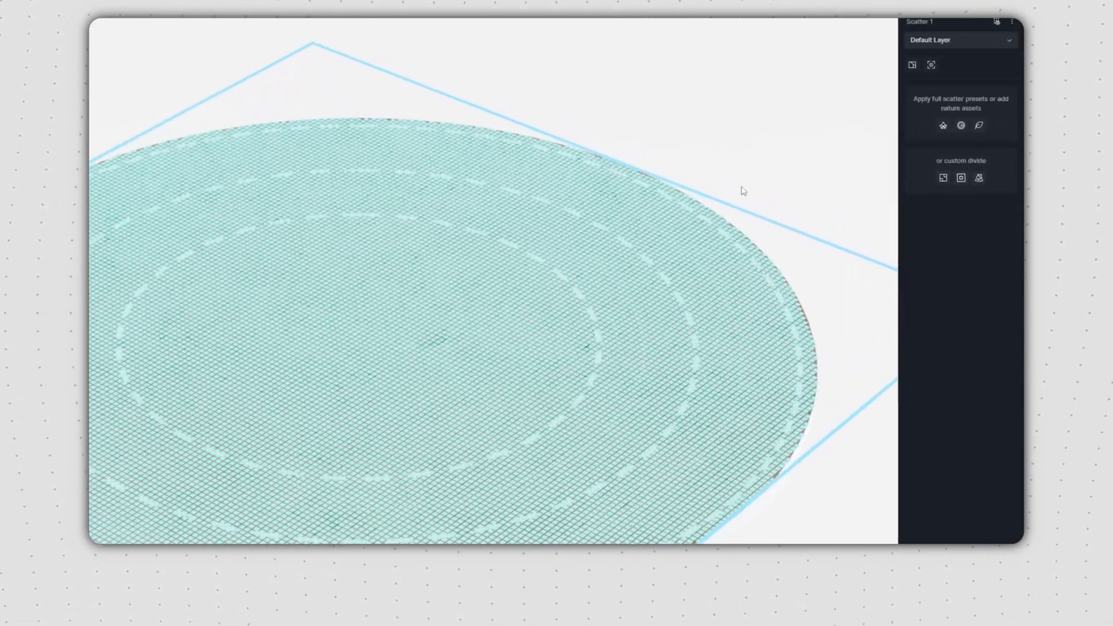
- Edge-divide Scatter 1 on the scene03 platform into an inner disc and a 1 m outer band, selecting the band
{"action": "left_click", "coordinate": [958, 177]}
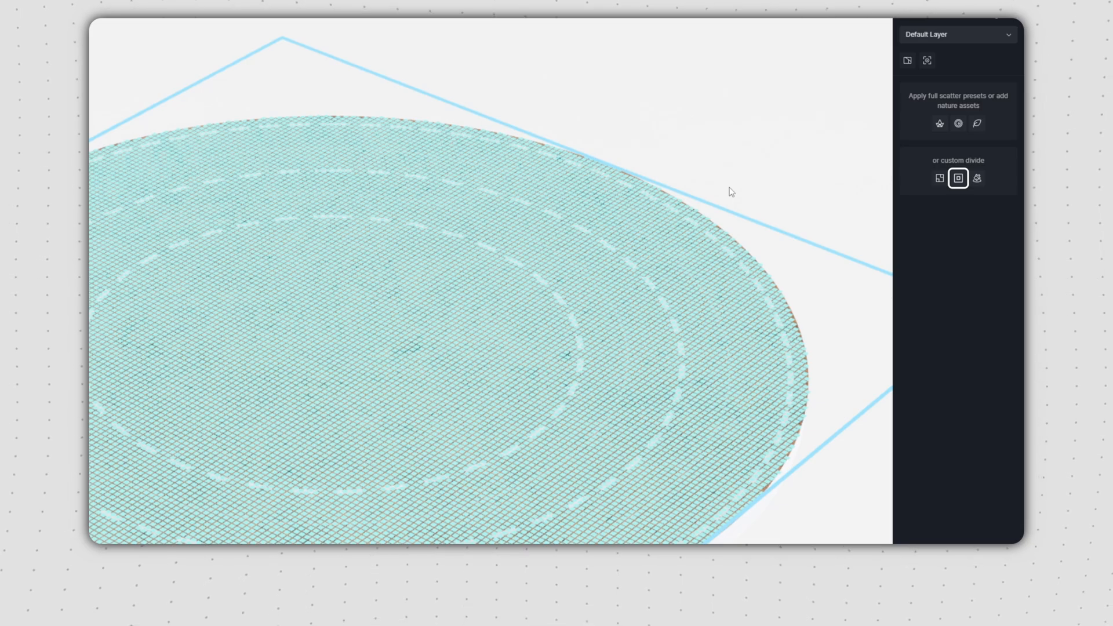
{"action": "mouse_move", "coordinate": [958, 181]}
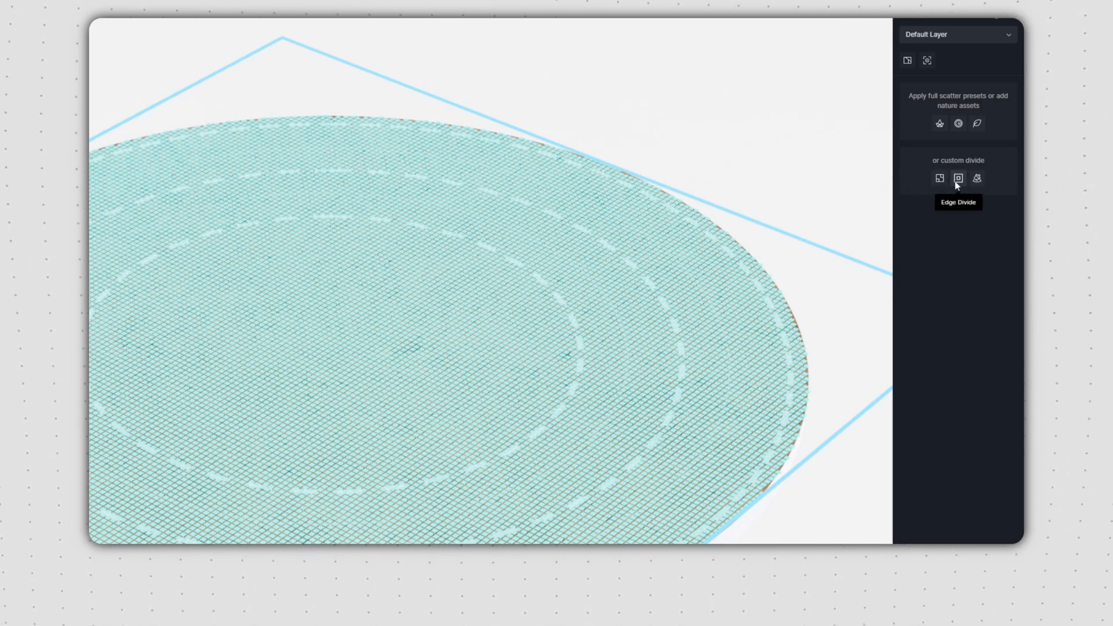
{"action": "left_click", "coordinate": [957, 178]}
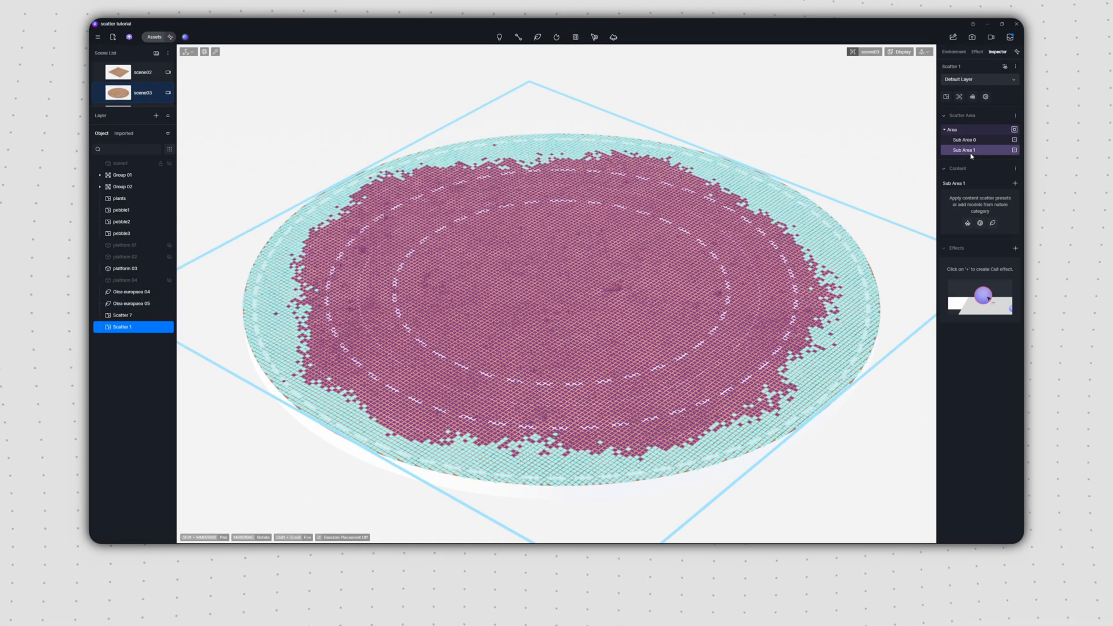
{"action": "left_click", "coordinate": [966, 139]}
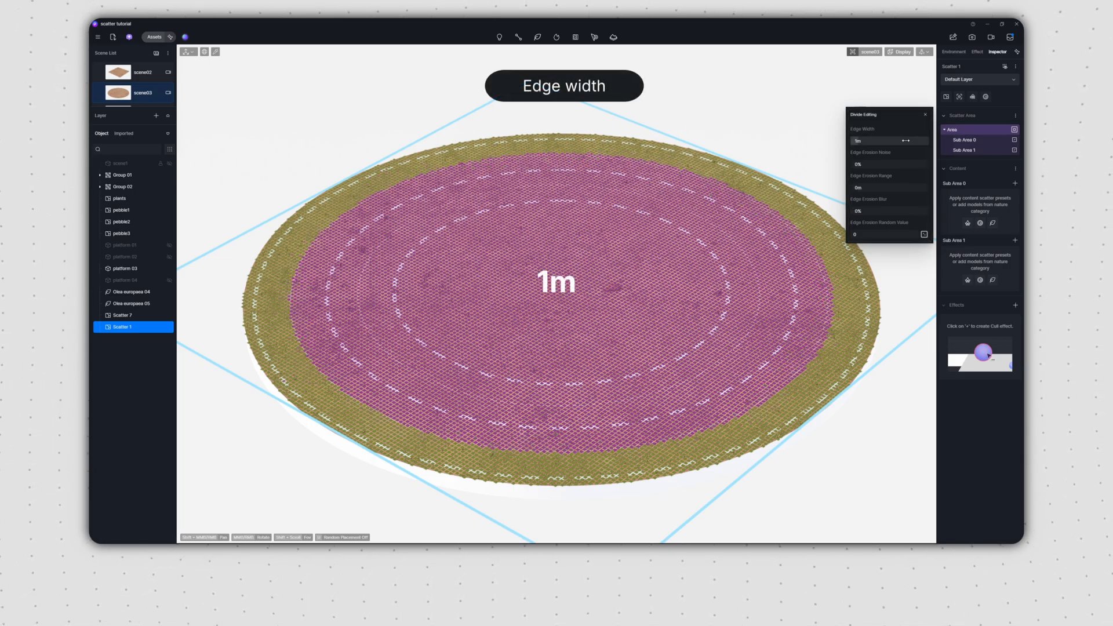
- Set the edge band wider with 10% erosion noise, 2.7 m erosion range and 10% erosion blur
{"action": "left_click_drag", "start_coordinate": [866, 140], "coordinate": [894, 140]}
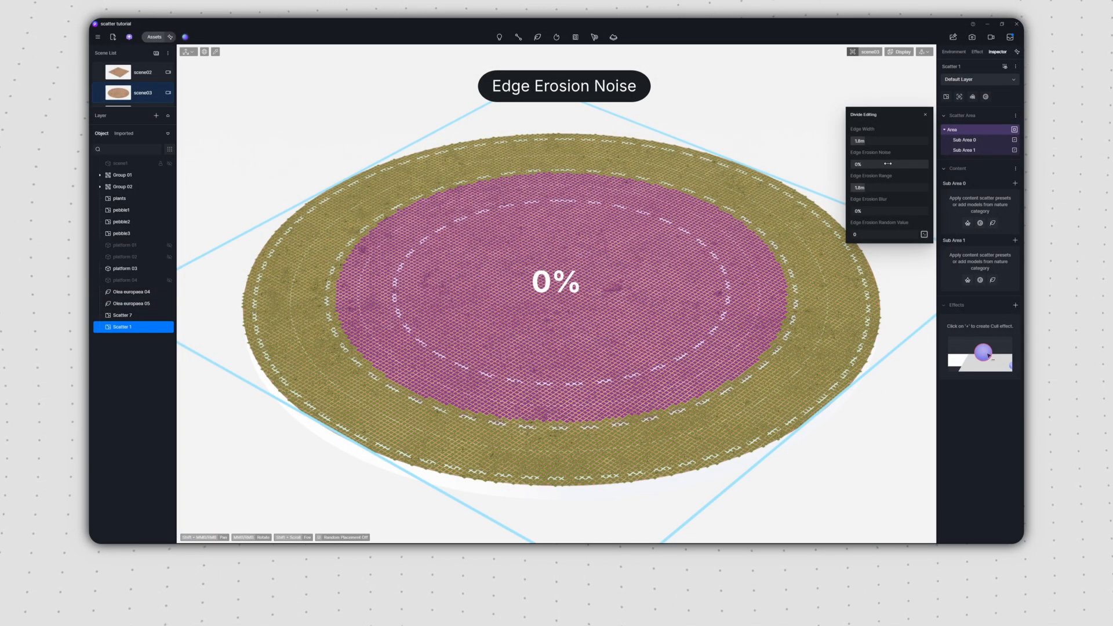
{"action": "left_click_drag", "start_coordinate": [886, 163], "coordinate": [893, 163]}
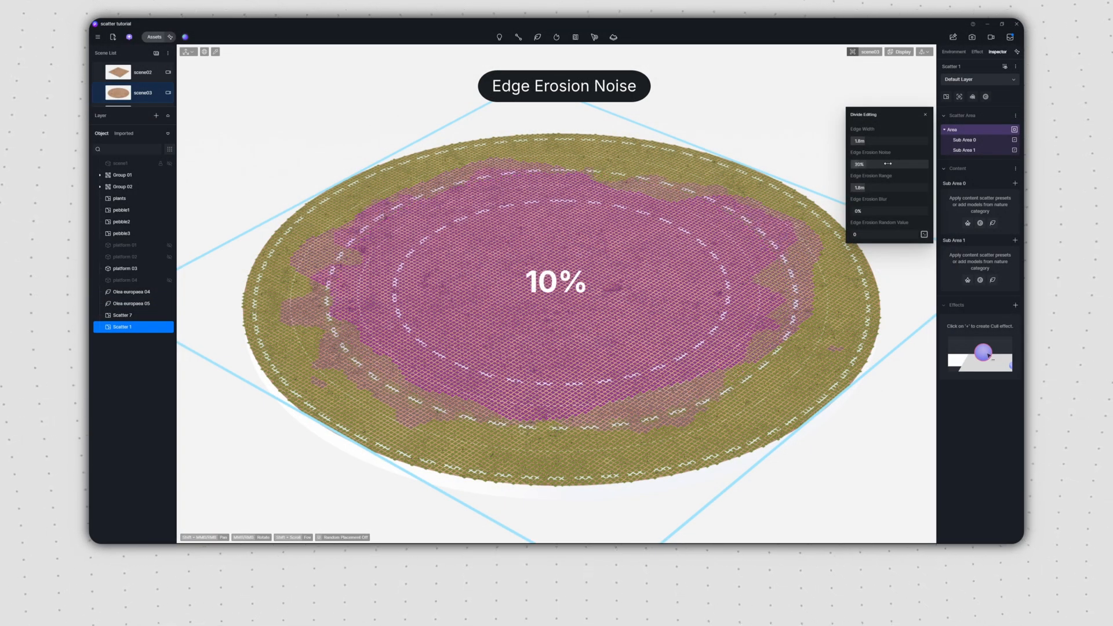
{"action": "left_click_drag", "start_coordinate": [886, 164], "coordinate": [909, 164]}
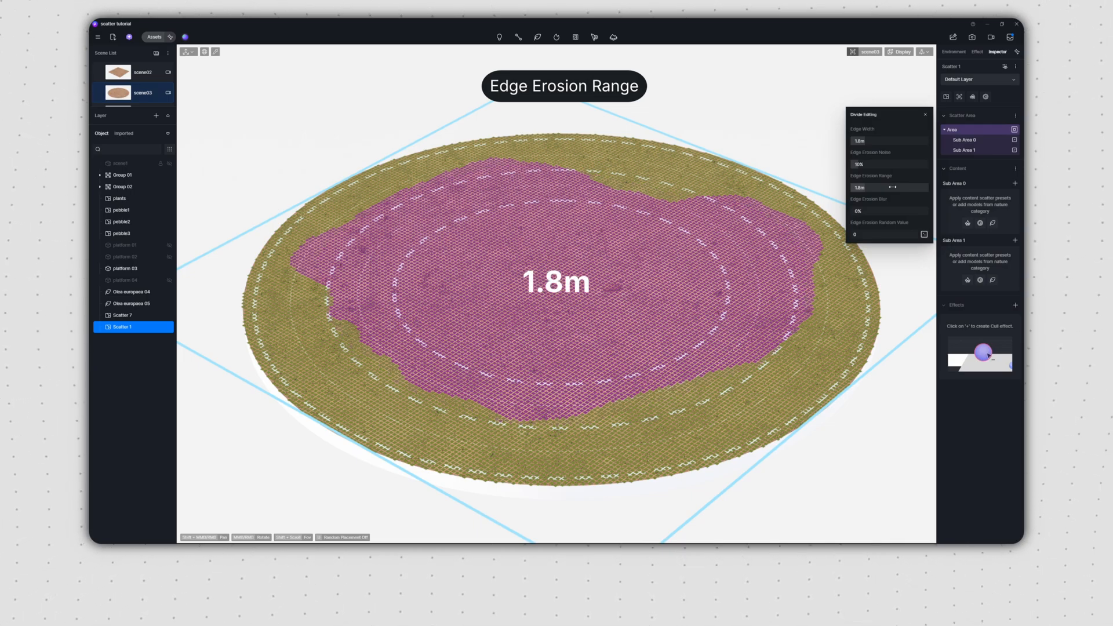
{"action": "left_click_drag", "start_coordinate": [891, 187], "coordinate": [916, 186]}
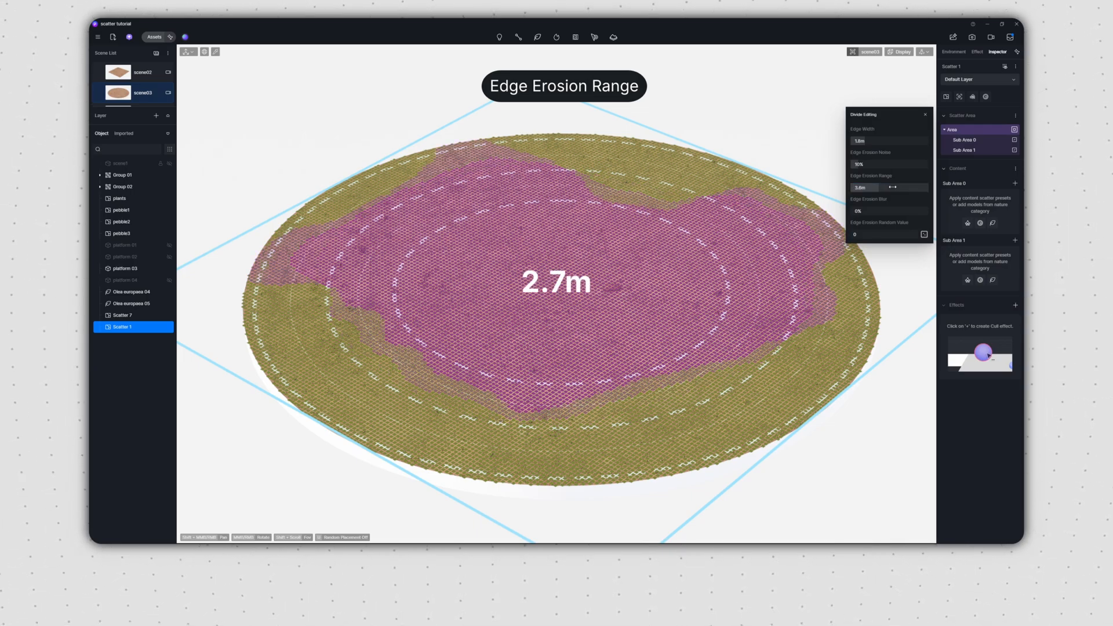
{"action": "left_click_drag", "start_coordinate": [866, 187], "coordinate": [893, 187]}
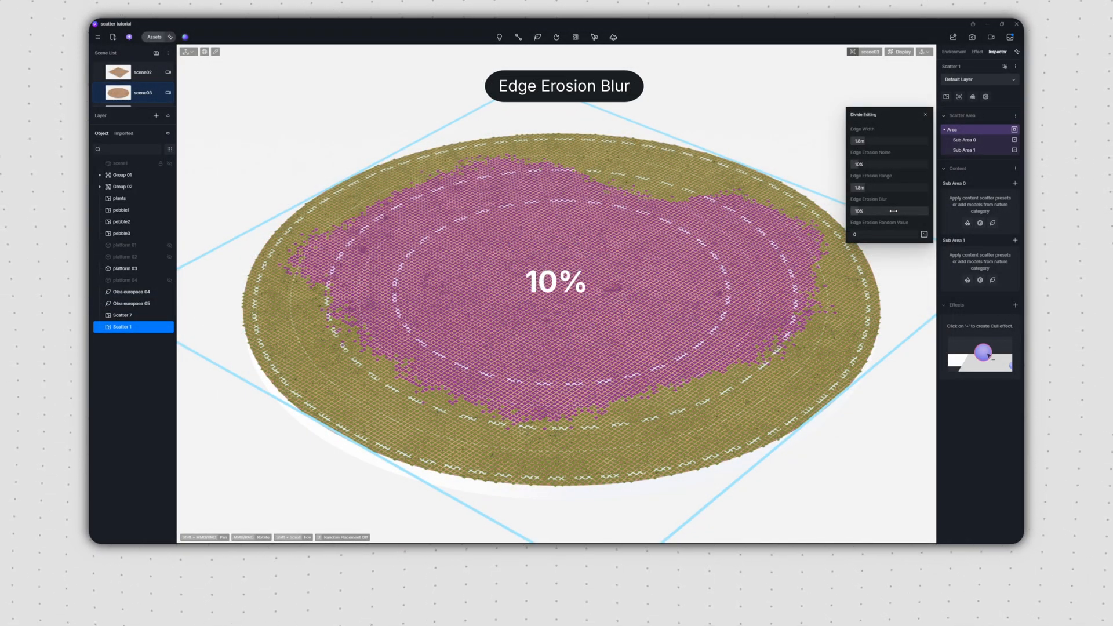
{"action": "left_click_drag", "start_coordinate": [862, 211], "coordinate": [894, 211]}
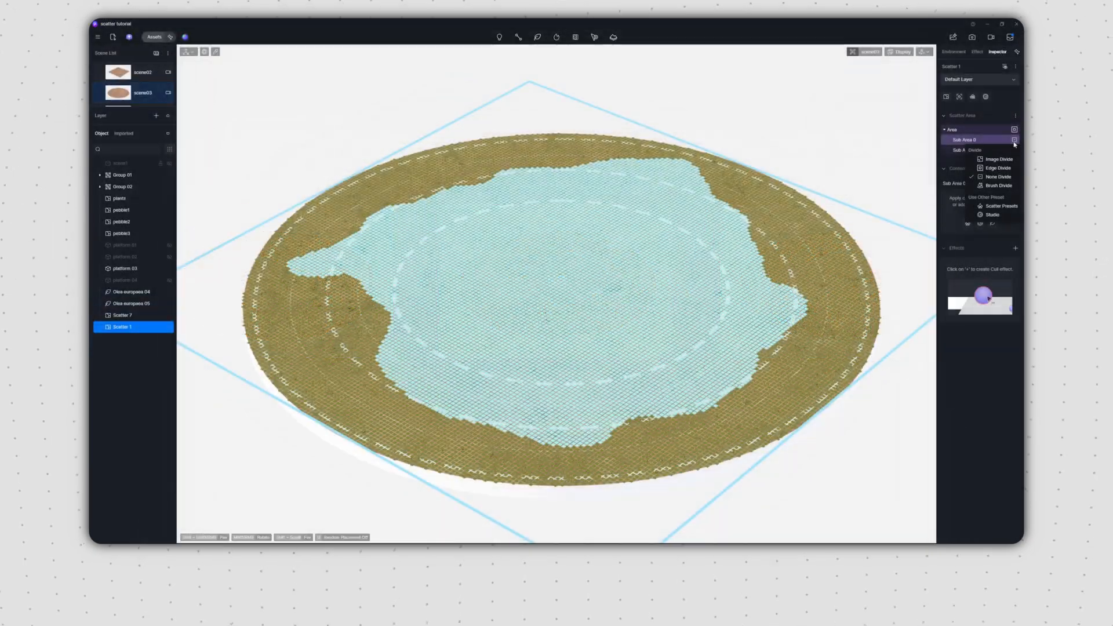
- Edge-divide Sub Area 0 into its own outer band and centre, and expand it to show the nested areas
{"action": "left_click", "coordinate": [998, 167]}
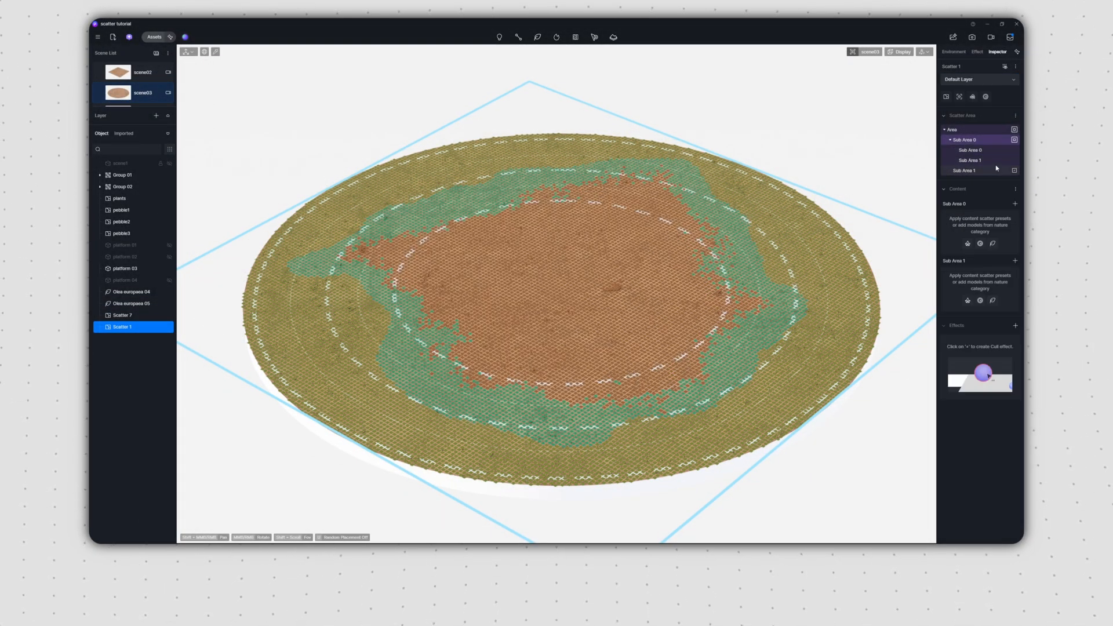
{"action": "left_click", "coordinate": [971, 150]}
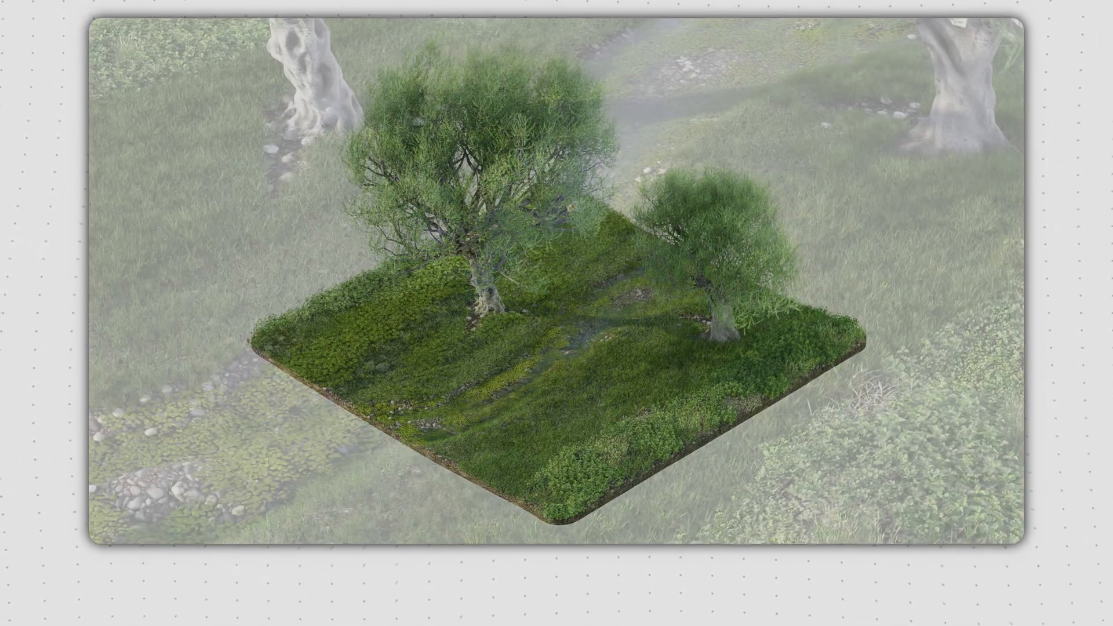
- Create a scatter on the gravel riverbank platform material, split into River, Grass and bushes areas
{"action": "left_click", "coordinate": [592, 37]}
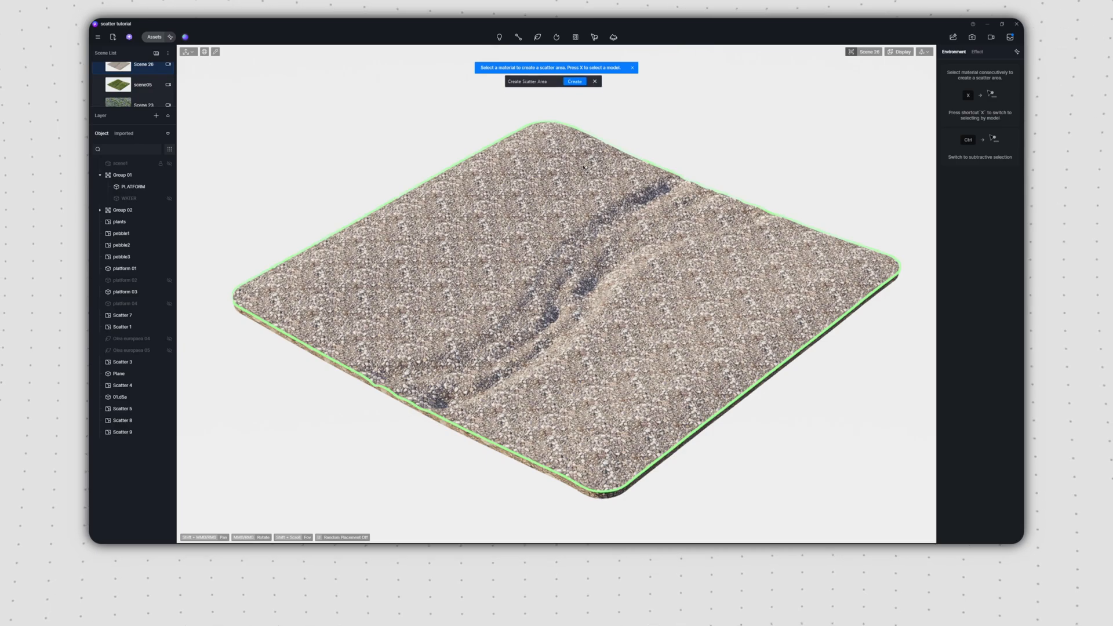
{"action": "left_click", "coordinate": [574, 81]}
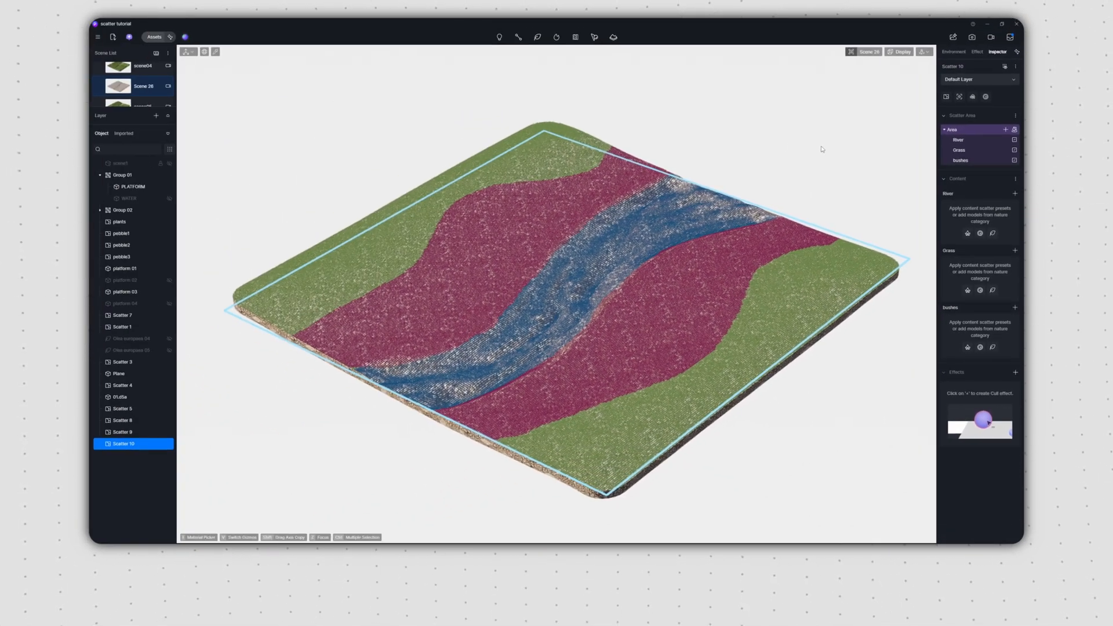
- Edge-divide the Grass area to add a green band along the river
{"action": "left_click", "coordinate": [958, 150]}
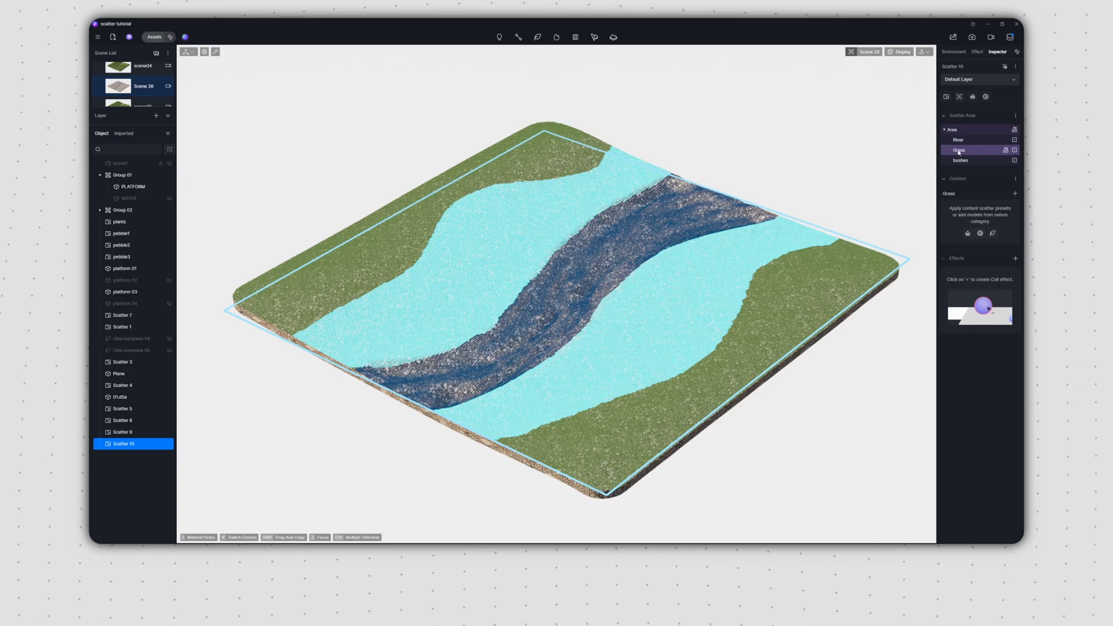
{"action": "left_click", "coordinate": [1014, 150]}
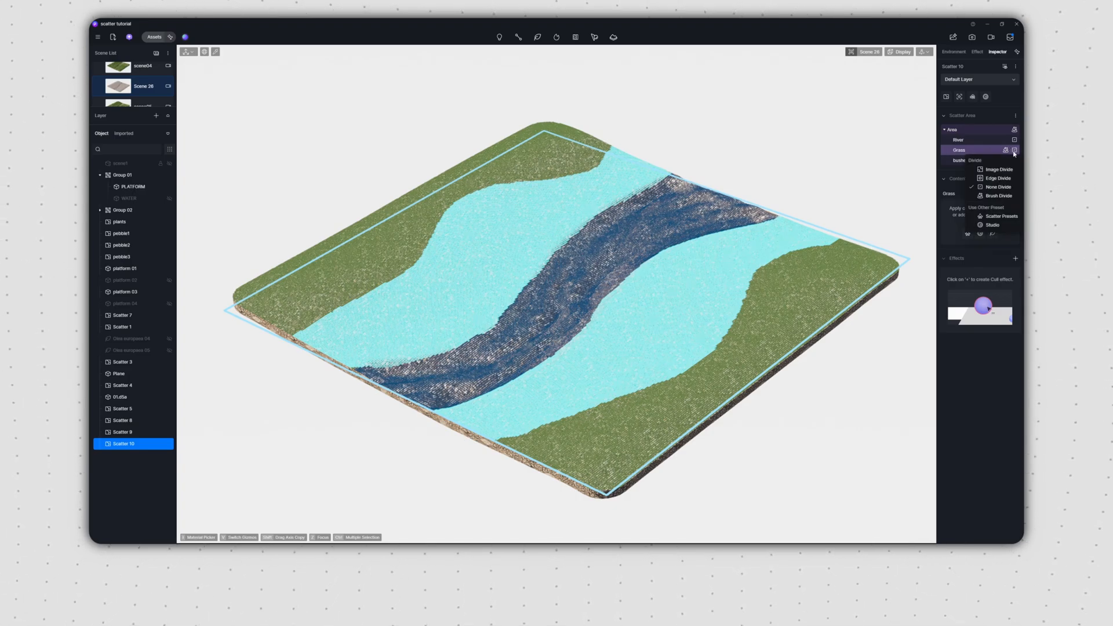
{"action": "left_click", "coordinate": [998, 178]}
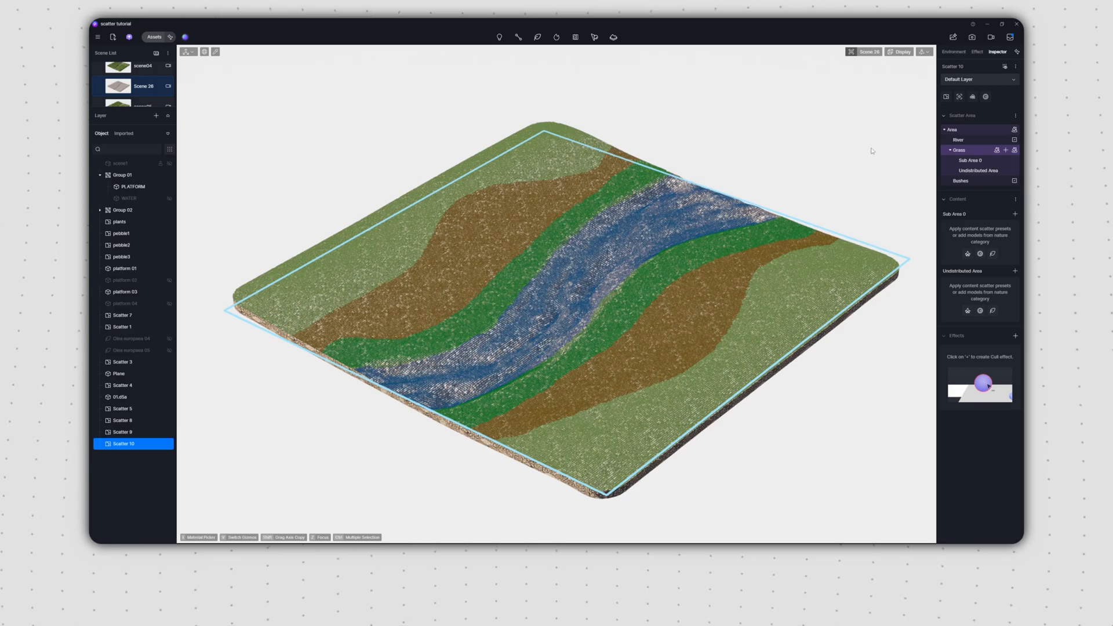
- Divide the River area into Sub Area 0 and Sub Area 1 and inspect the second one
{"action": "left_click", "coordinate": [959, 139]}
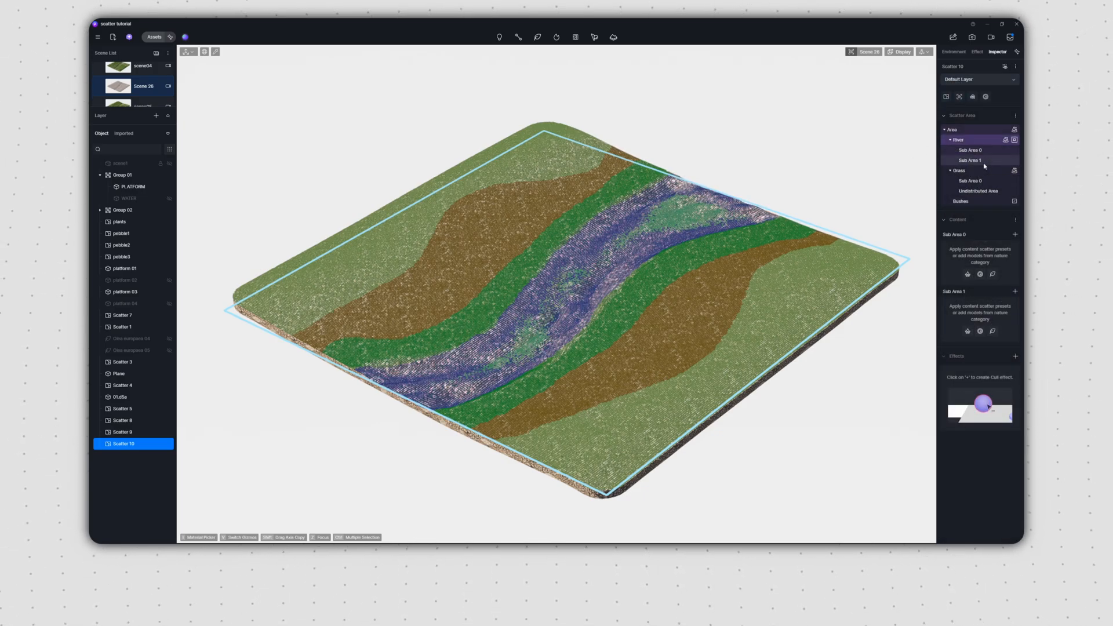
{"action": "left_click", "coordinate": [971, 160]}
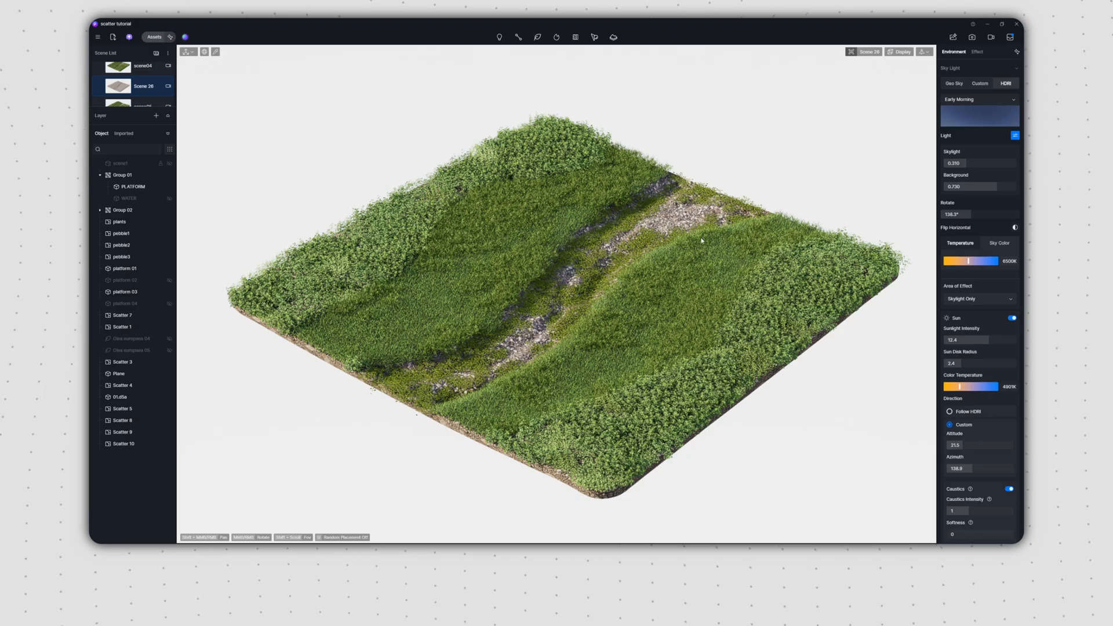
- Assign grass and bush presets to the riverbank, then list the Cull and Brush Cull effects for the garden scatter
{"action": "left_click", "coordinate": [123, 444]}
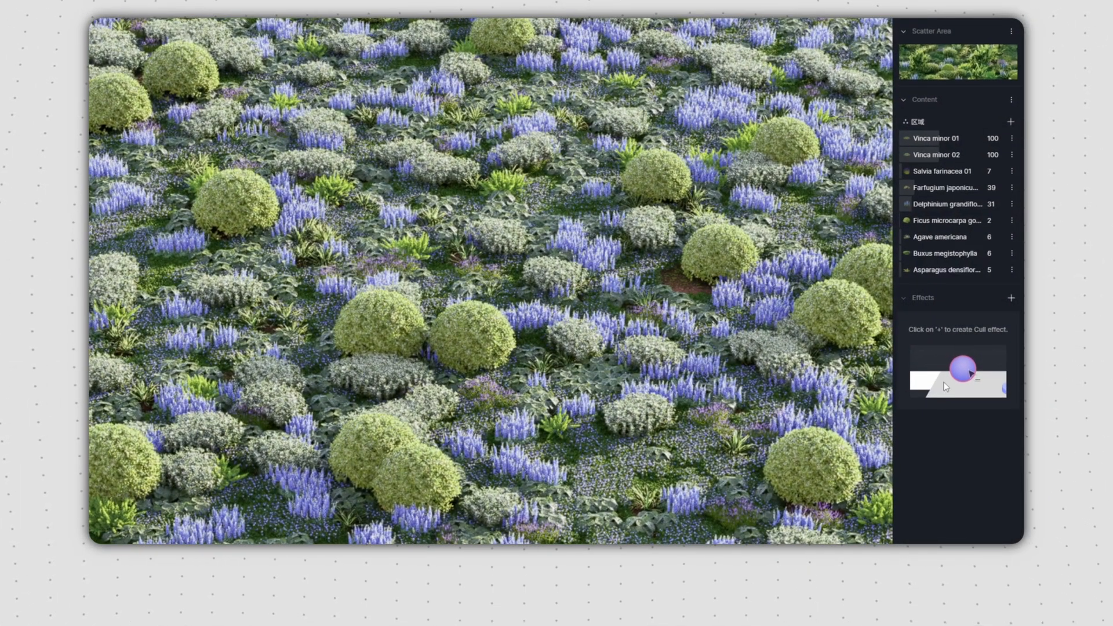
{"action": "left_click", "coordinate": [1010, 298]}
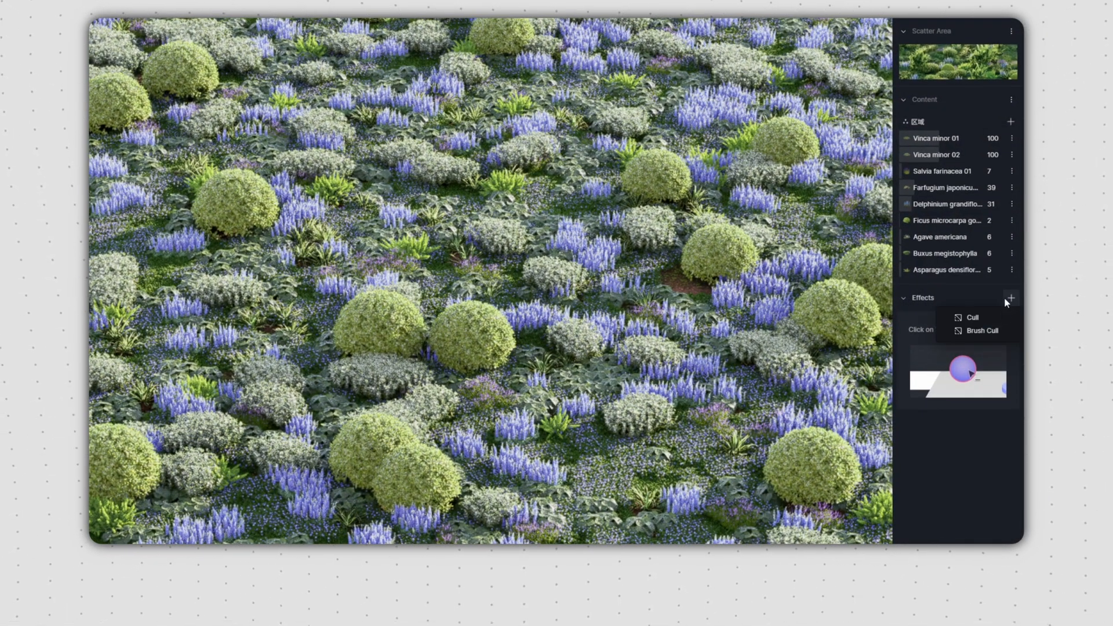